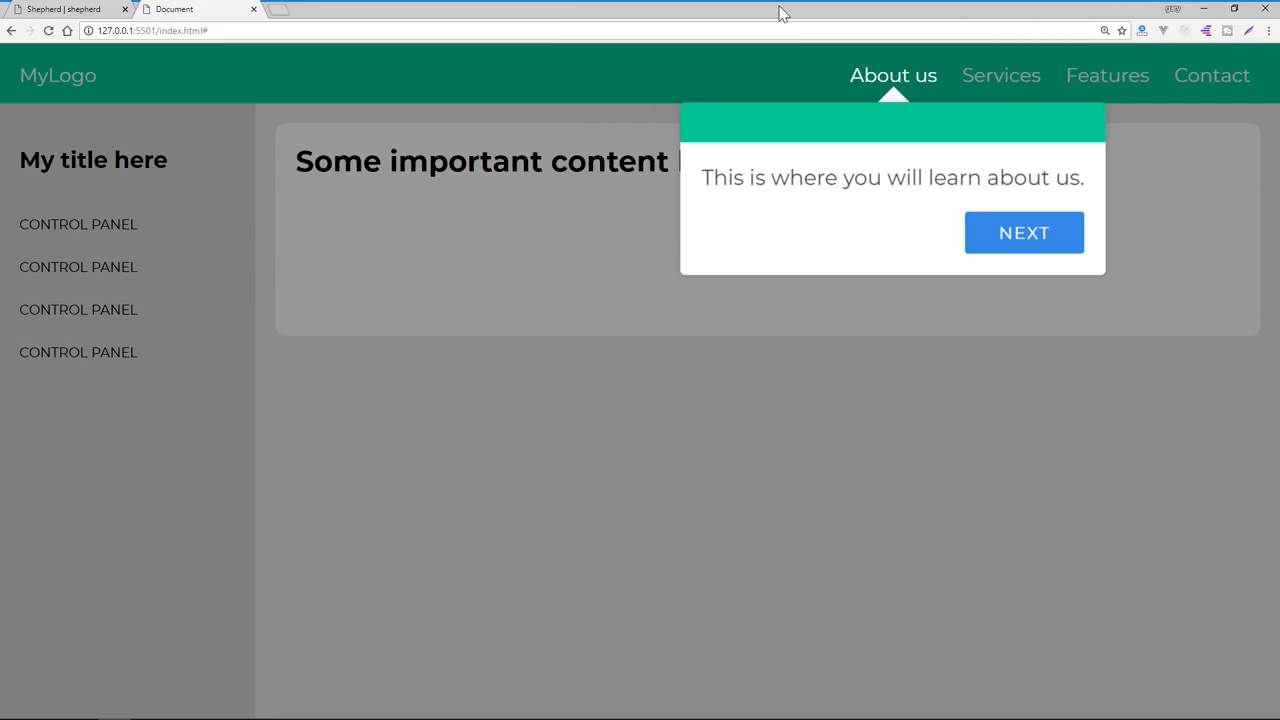
pyautogui.moveTo(1008, 244)
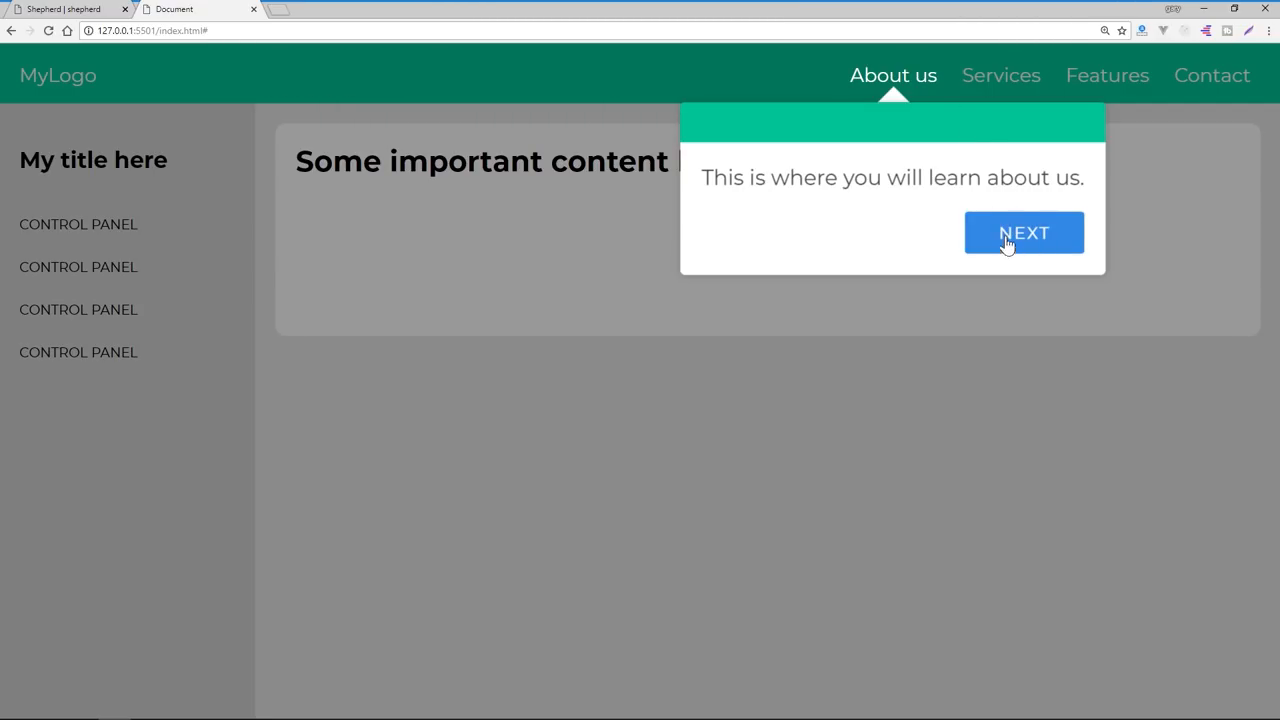
pyautogui.moveTo(736, 174)
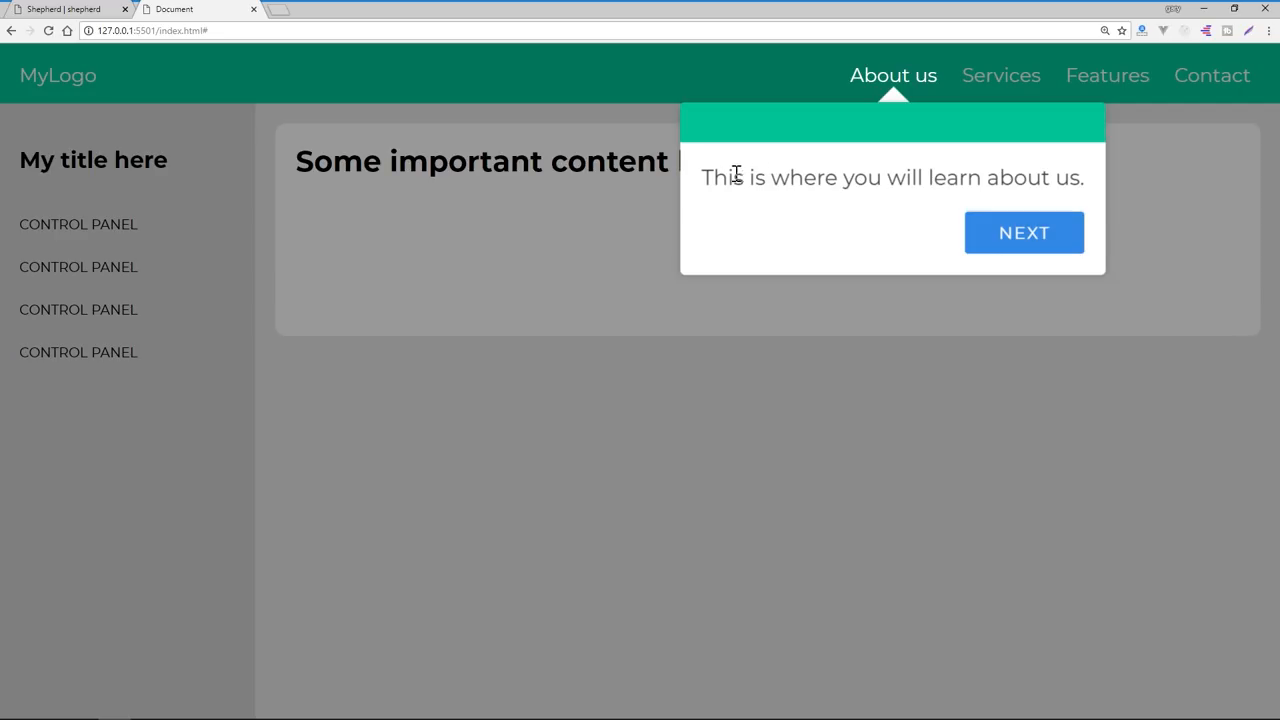
pyautogui.moveTo(1024, 248)
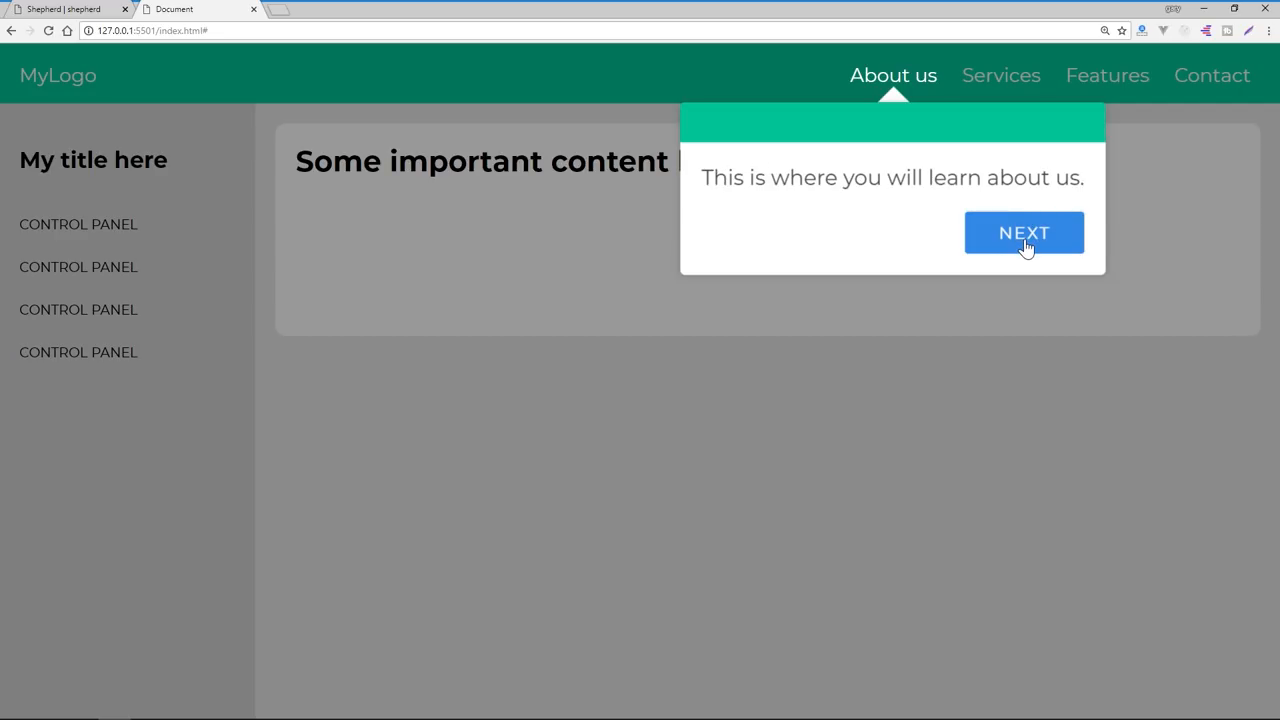
# Step: Advance past the About us popover to the final message and dismiss the tour via GET THIS OUTTA HERE
pyautogui.click(1024, 232)
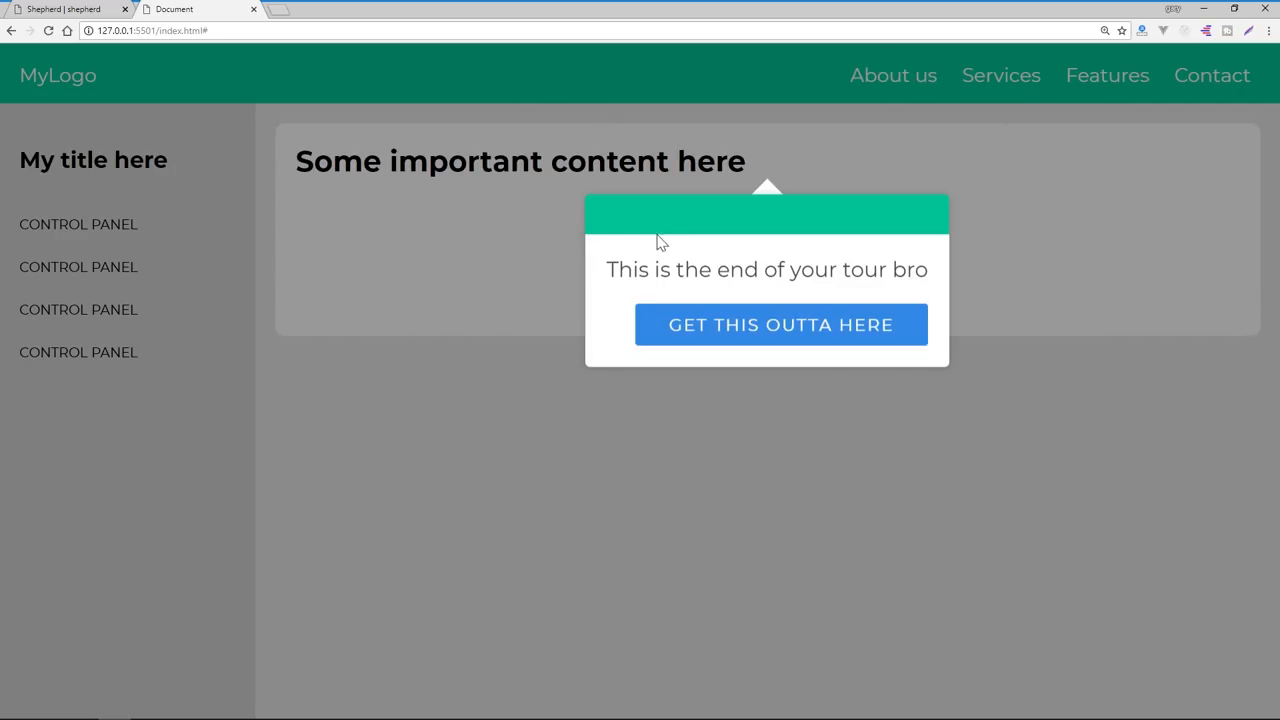
pyautogui.click(780, 324)
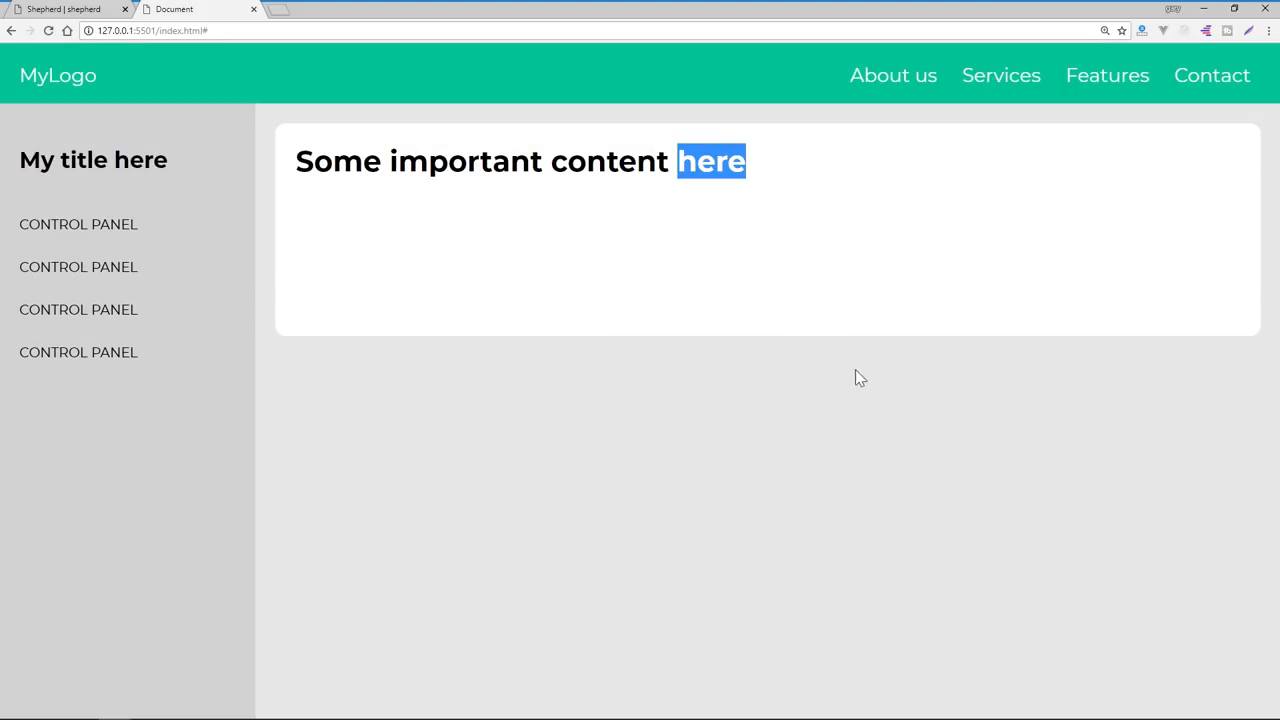